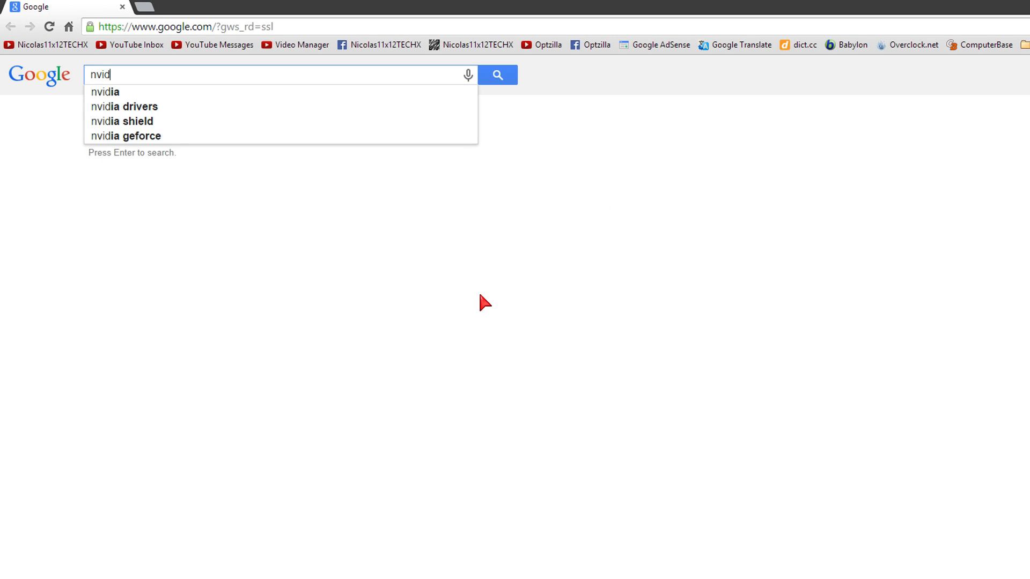
- Search Google for 'nvidia drivers' and open the Drivers | GeForce result
{"action": "left_click", "coordinate": [128, 106]}
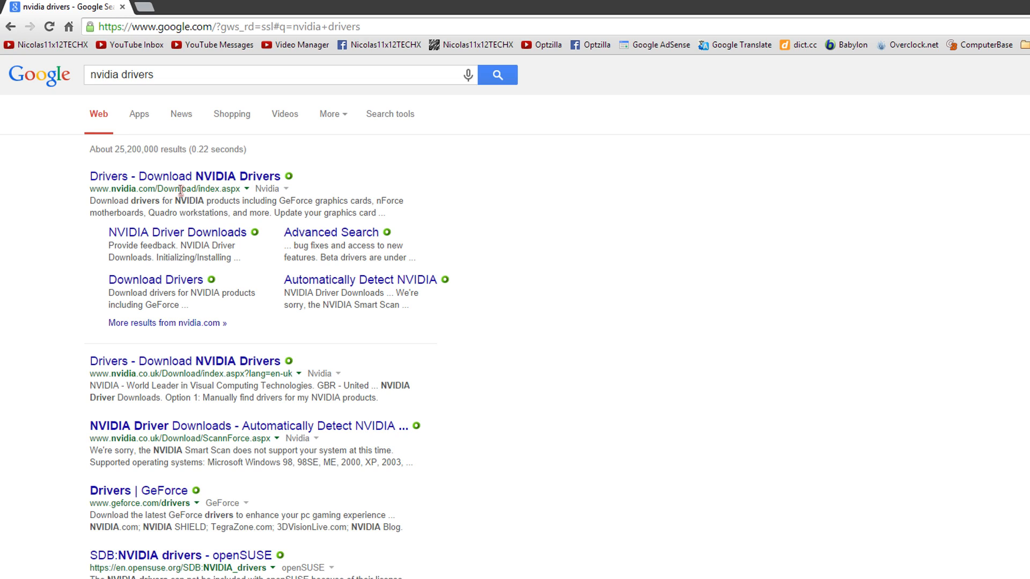
{"action": "mouse_move", "coordinate": [151, 508]}
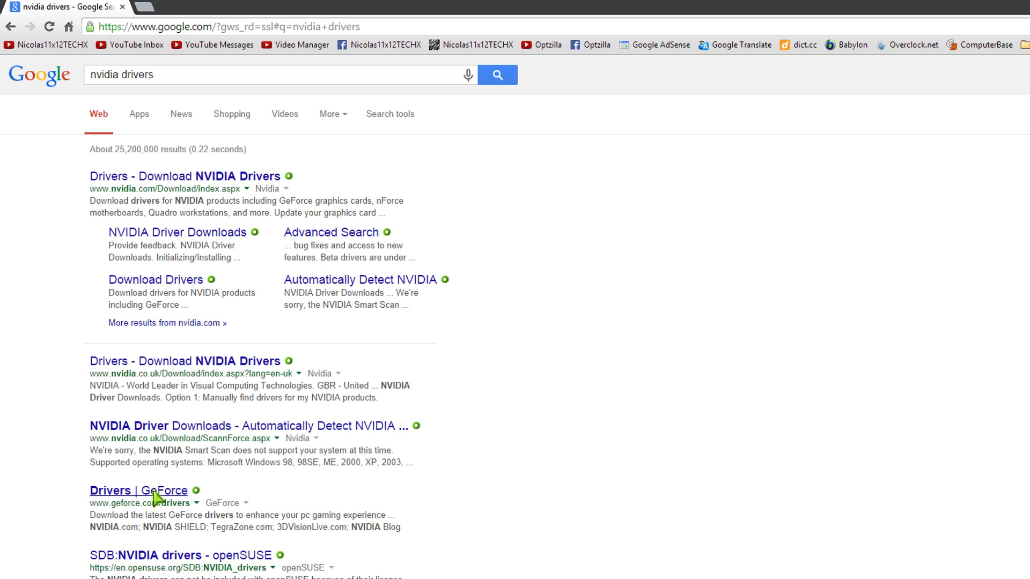
{"action": "left_click", "coordinate": [138, 491]}
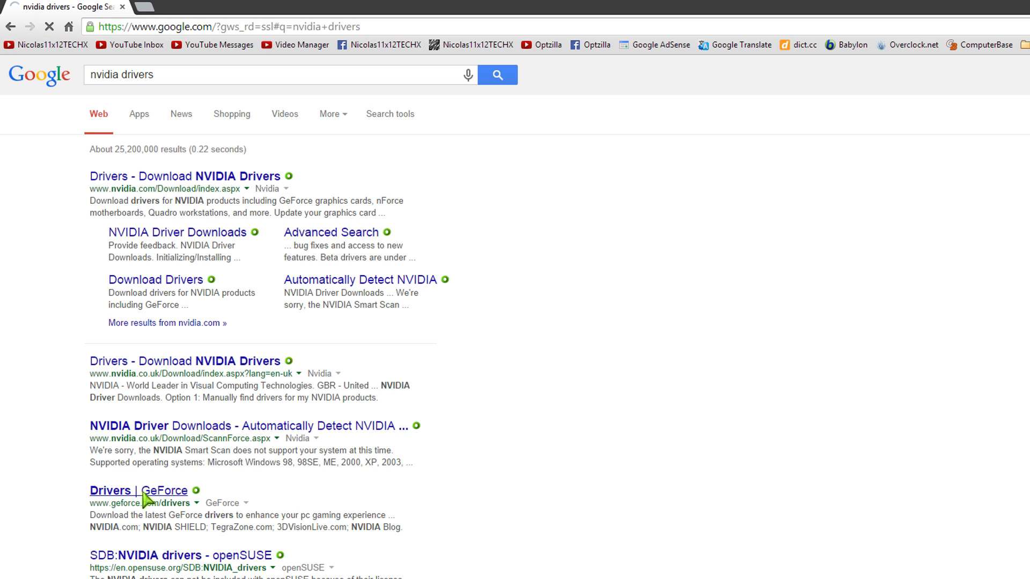
- Search manually for GeForce 700 Series GTX 780 drivers on Windows 8.1 64-bit
{"action": "left_click", "coordinate": [139, 491]}
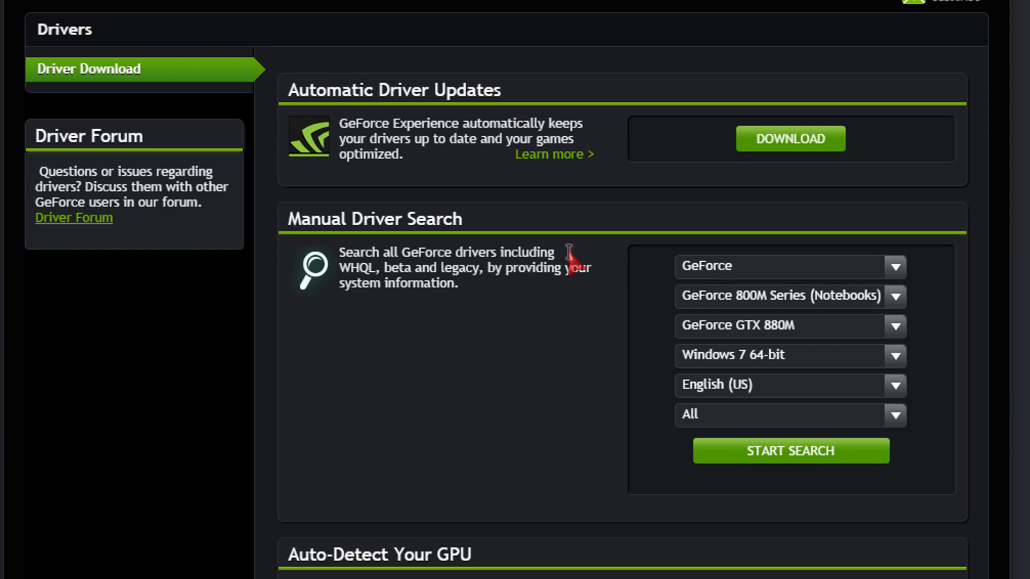
{"action": "mouse_move", "coordinate": [851, 280]}
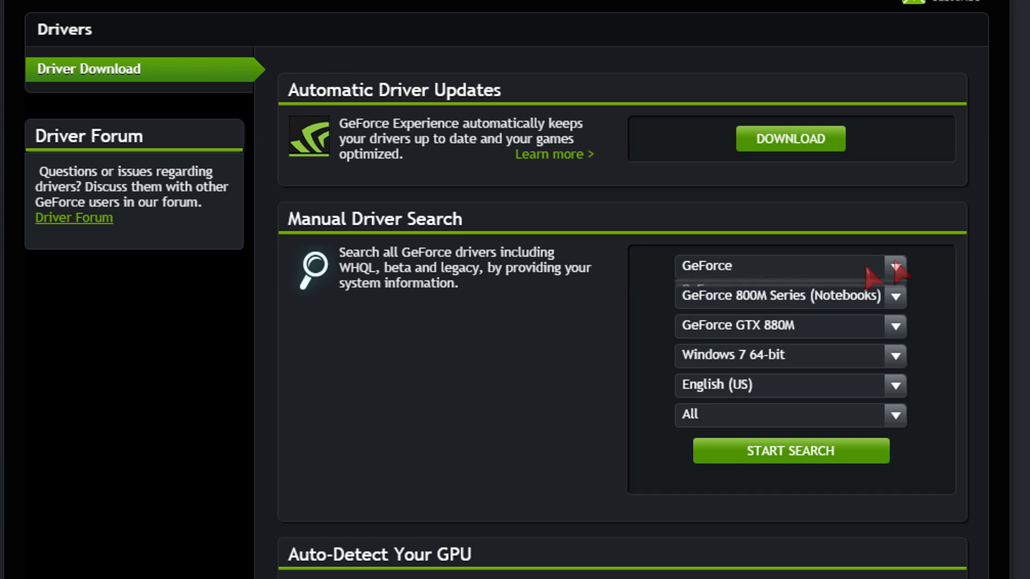
{"action": "left_click", "coordinate": [894, 296]}
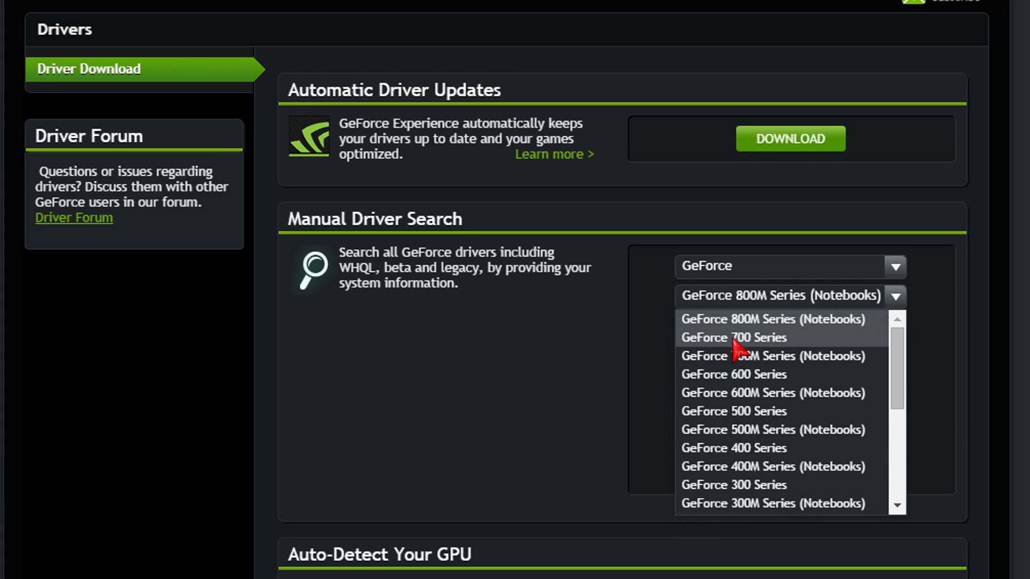
{"action": "left_click", "coordinate": [734, 338]}
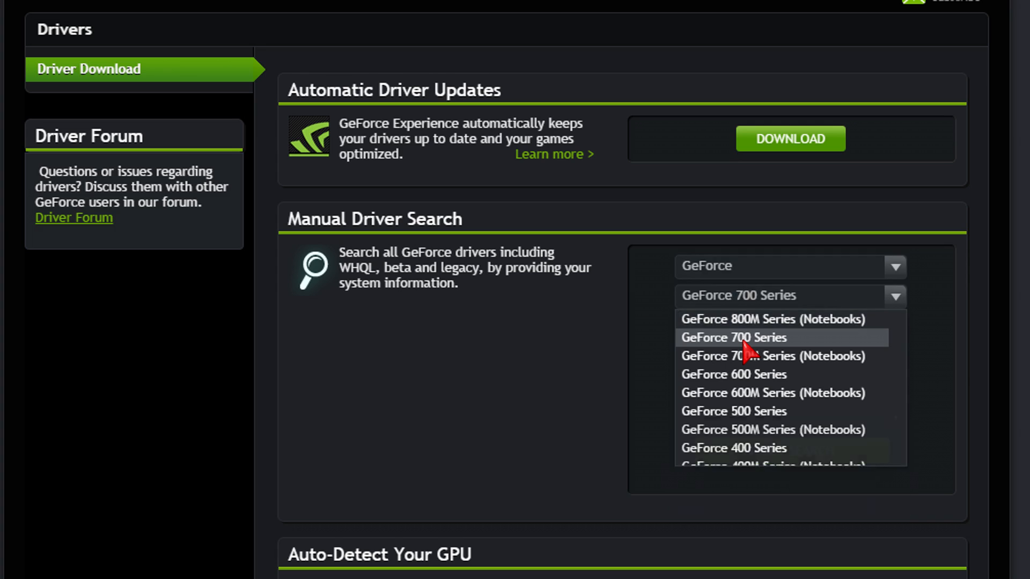
{"action": "left_click", "coordinate": [734, 337]}
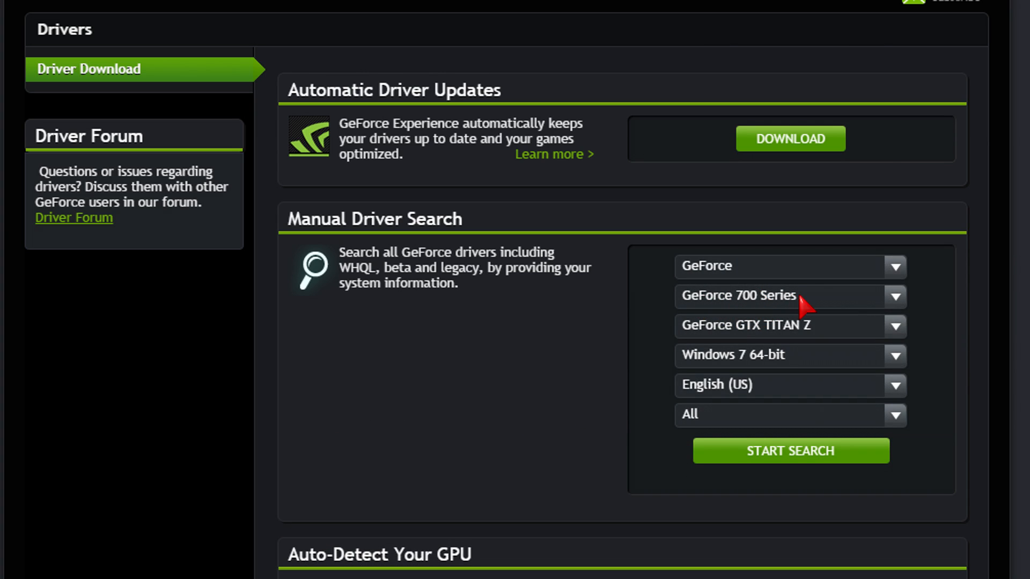
{"action": "left_click", "coordinate": [895, 325]}
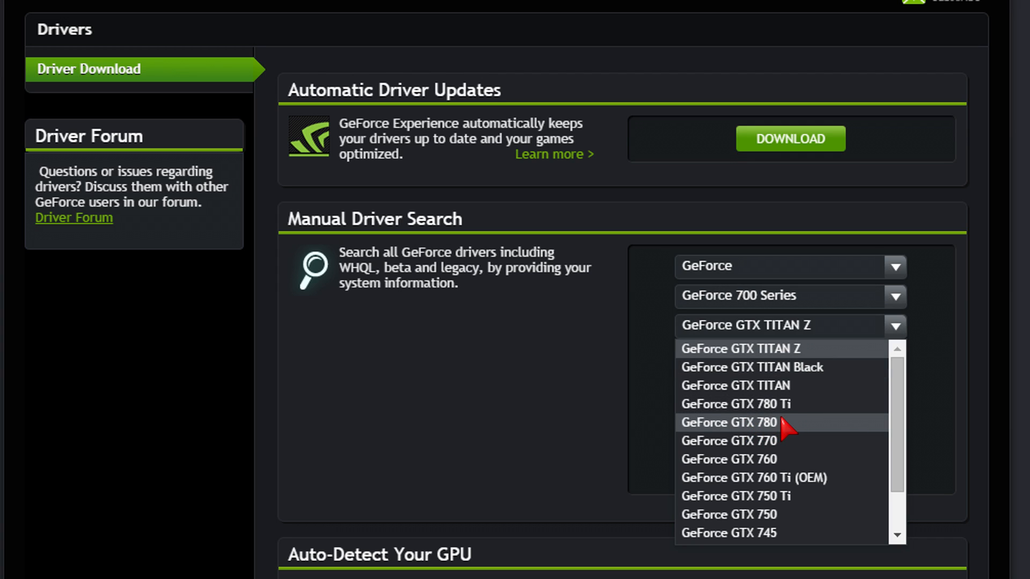
{"action": "left_click", "coordinate": [728, 423]}
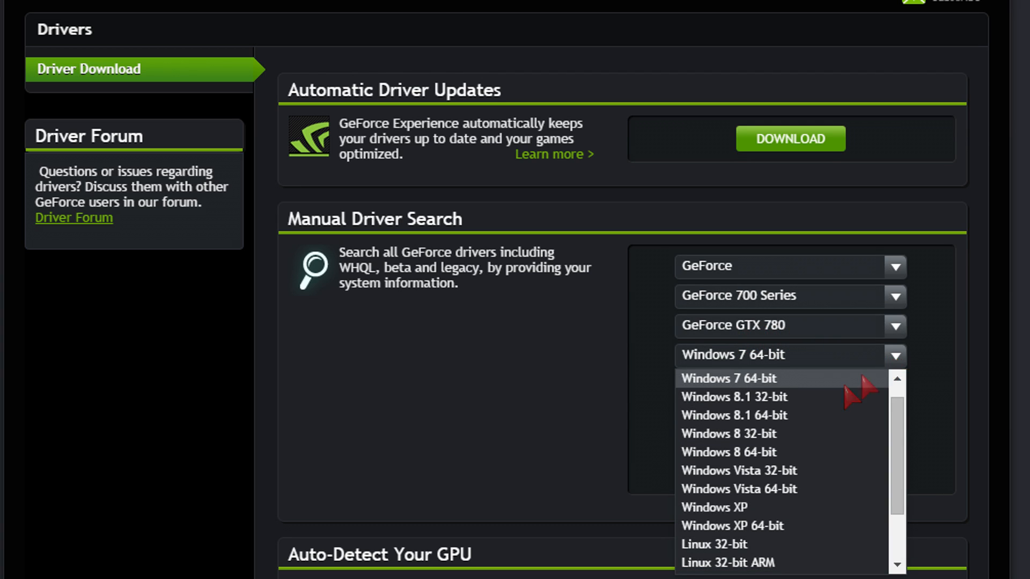
{"action": "left_click", "coordinate": [733, 415]}
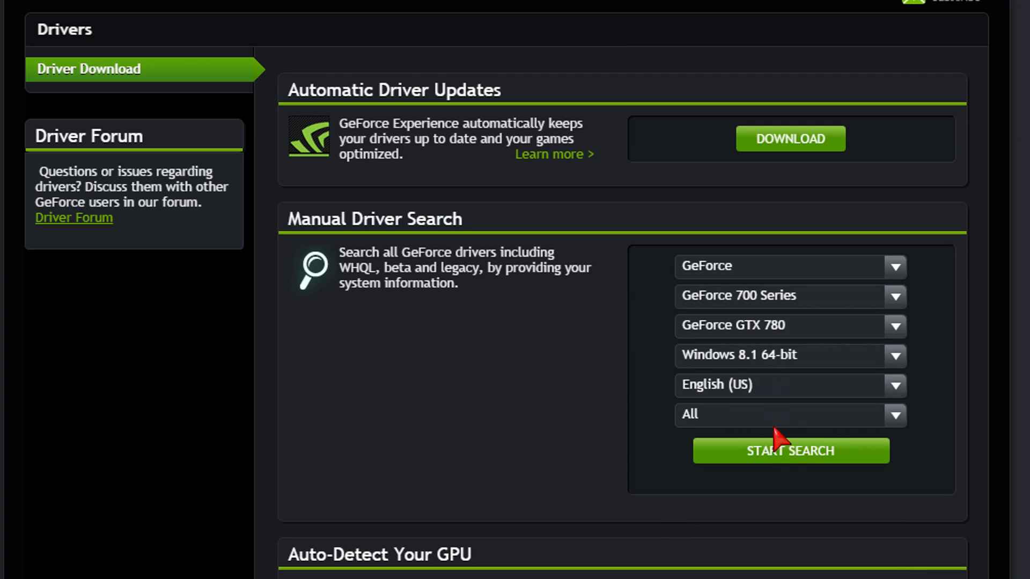
{"action": "left_click", "coordinate": [790, 451]}
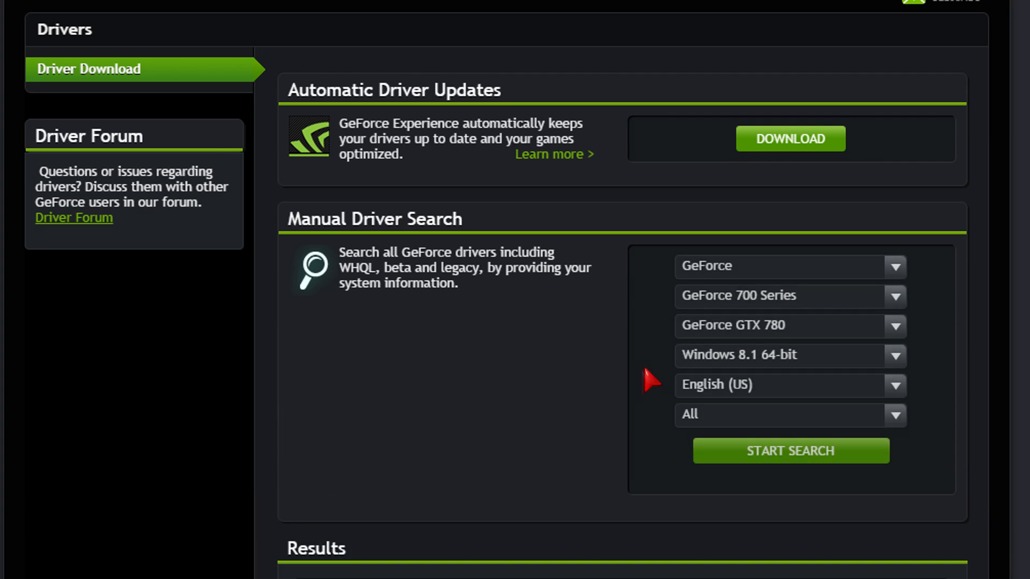
- Rerun the search and scroll to results topped by GeForce 340.52 Driver - WHQL
{"action": "left_click", "coordinate": [791, 451]}
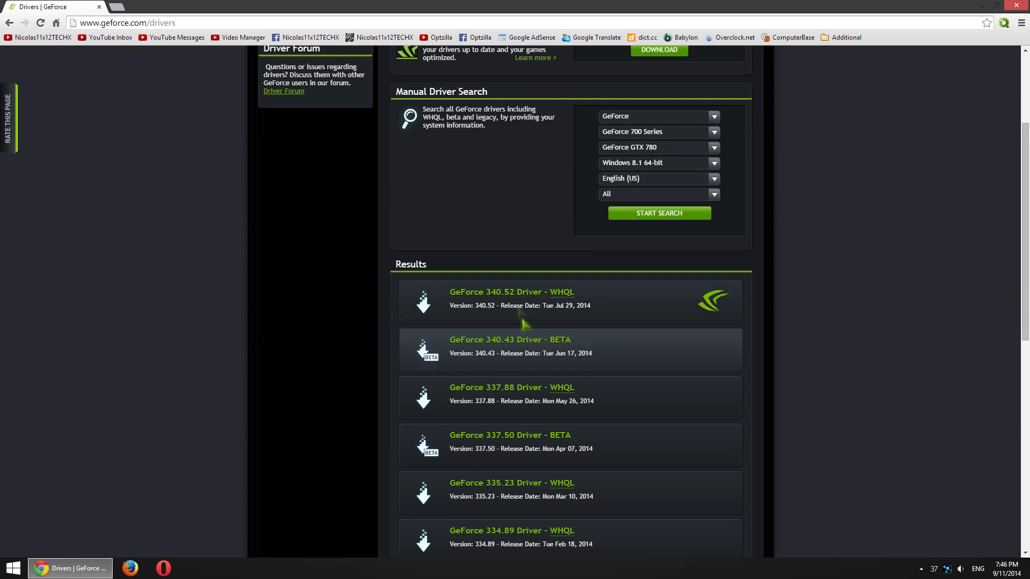
{"action": "scroll", "scroll_direction": "down", "scroll_amount": 3}
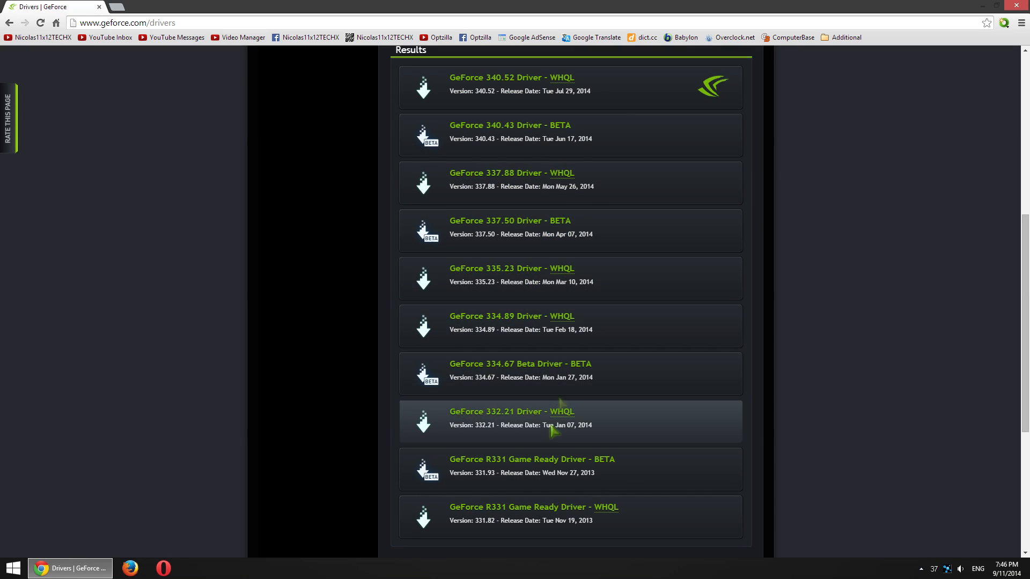
{"action": "mouse_move", "coordinate": [620, 188]}
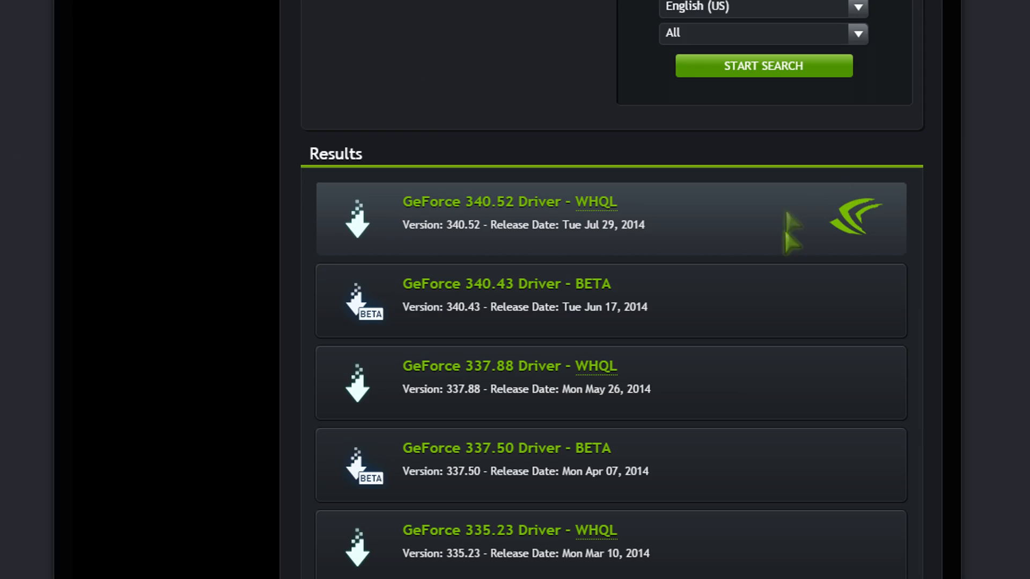
{"action": "mouse_move", "coordinate": [891, 229]}
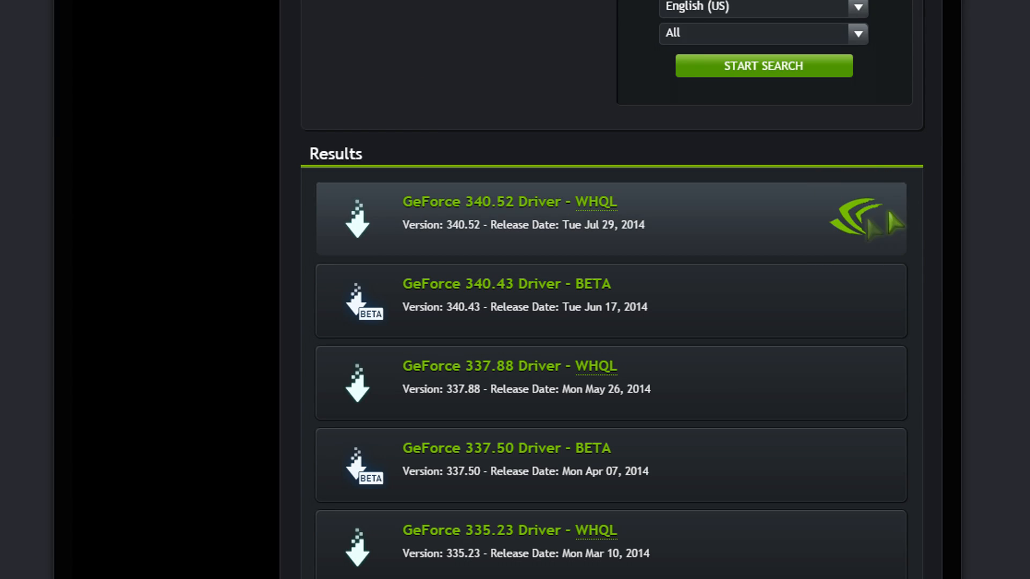
{"action": "mouse_move", "coordinate": [618, 202]}
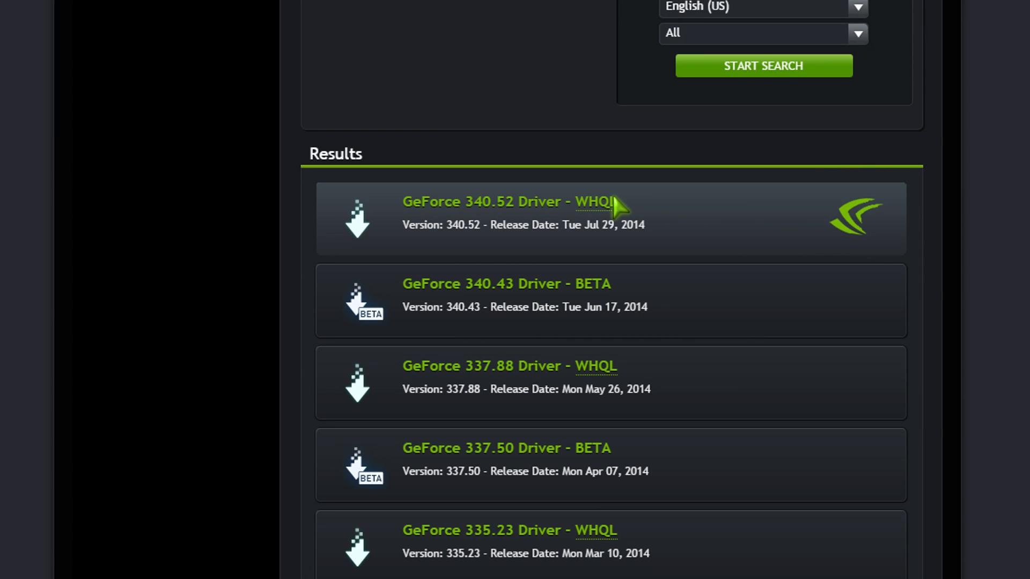
{"action": "mouse_move", "coordinate": [508, 229]}
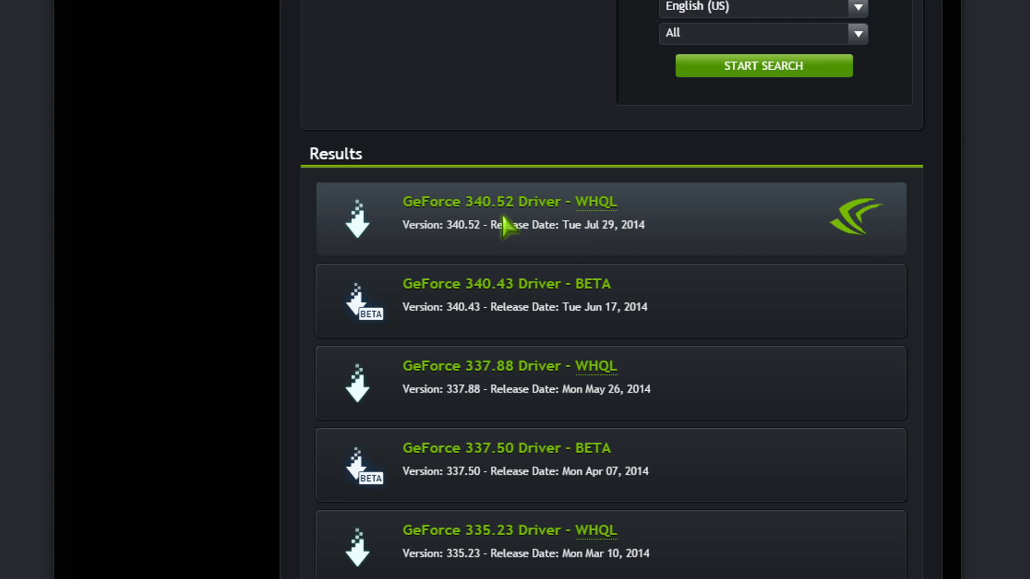
- Download the GeForce 340.52 WHQL driver, agreeing to the license and saving to the Desktop
{"action": "left_click", "coordinate": [509, 202]}
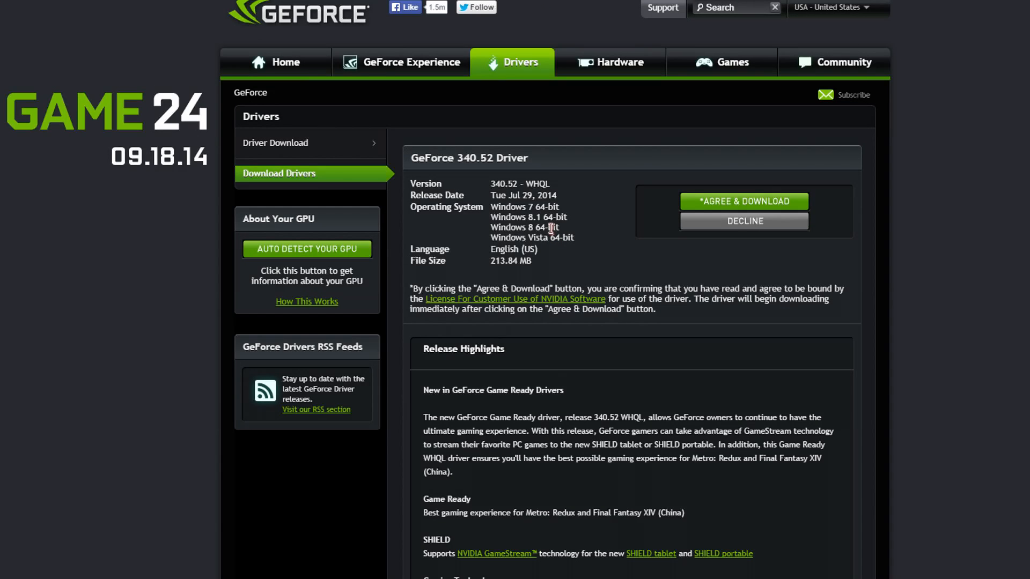
{"action": "mouse_move", "coordinate": [751, 209]}
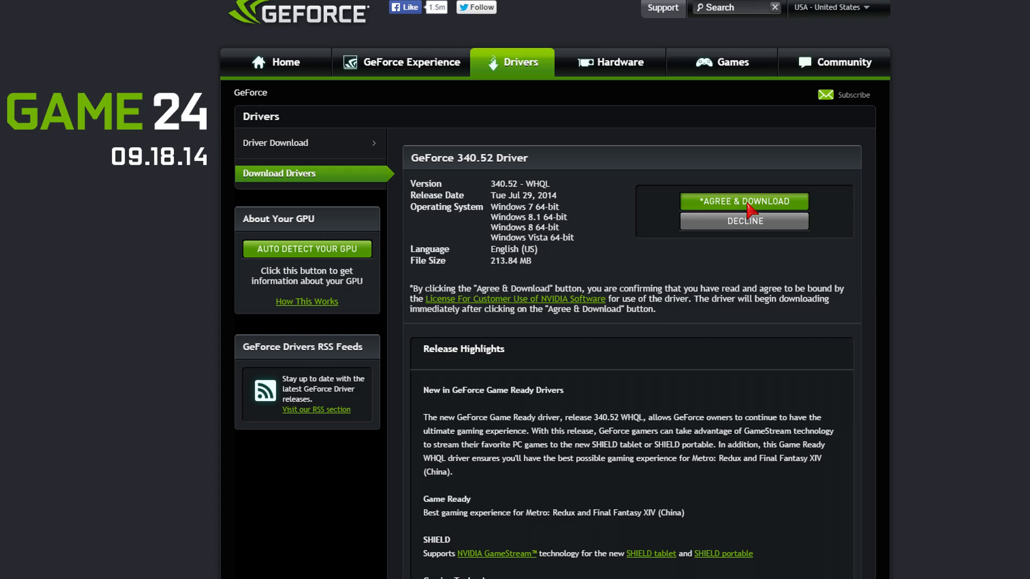
{"action": "left_click", "coordinate": [744, 201]}
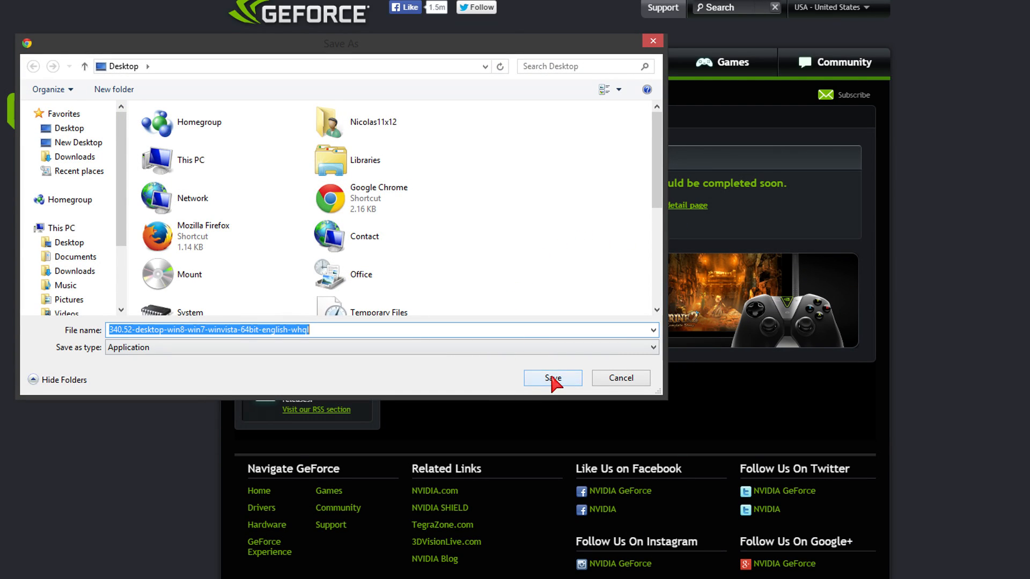
{"action": "left_click", "coordinate": [553, 378]}
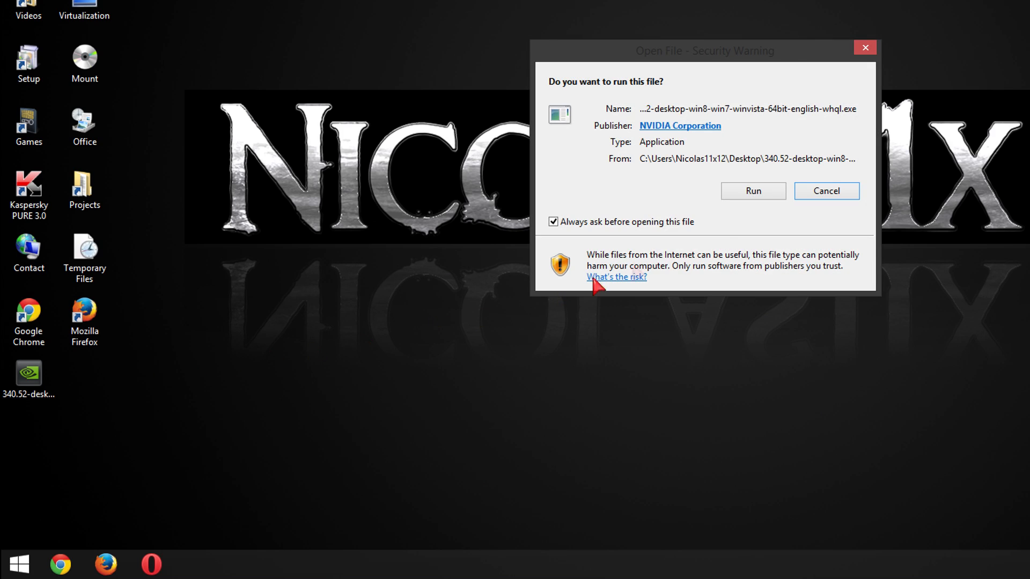
- Run the 340.52 installer, extract to the default folder, and accept the license
{"action": "left_click", "coordinate": [753, 191]}
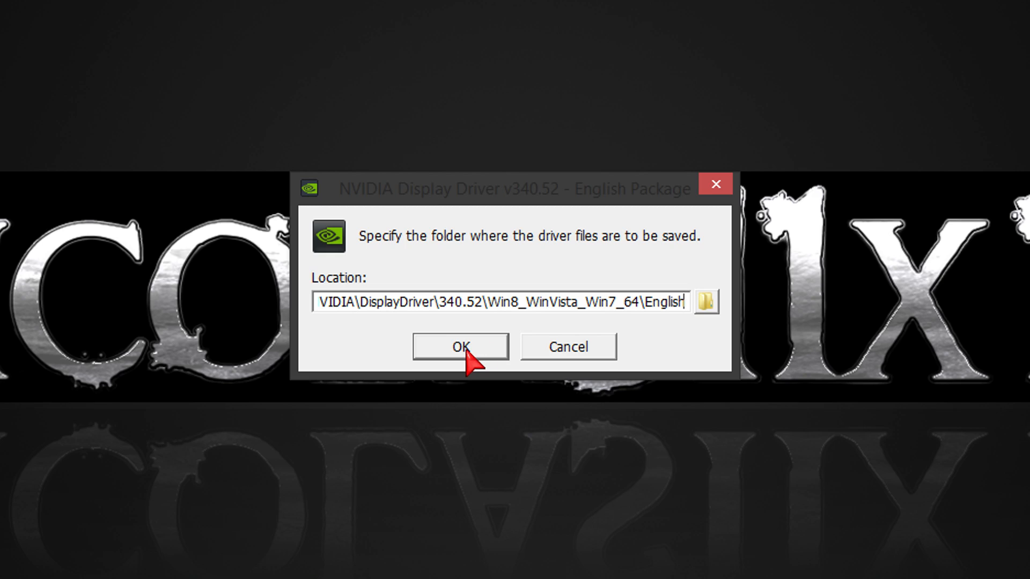
{"action": "left_click", "coordinate": [459, 346]}
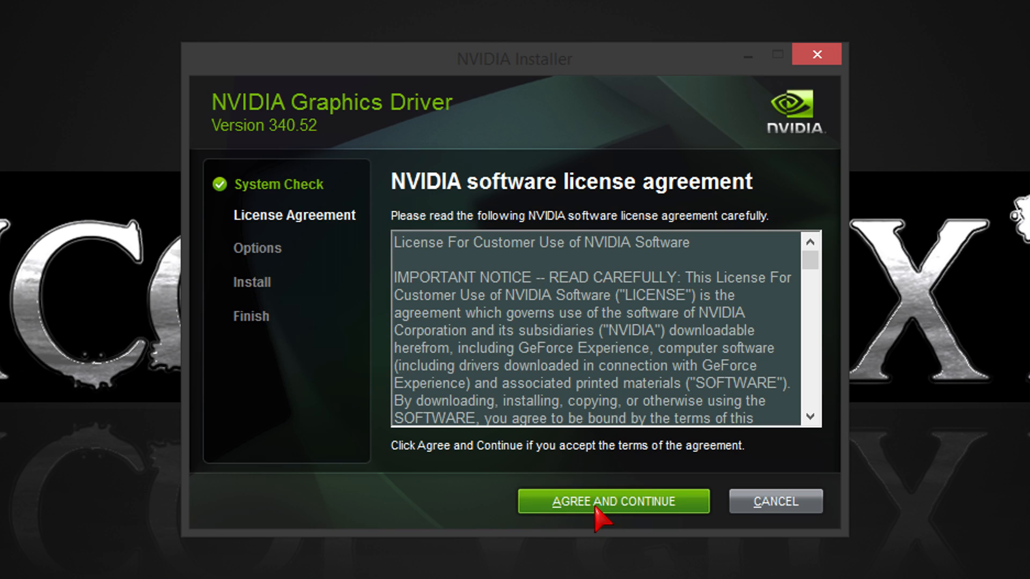
{"action": "left_click", "coordinate": [613, 501]}
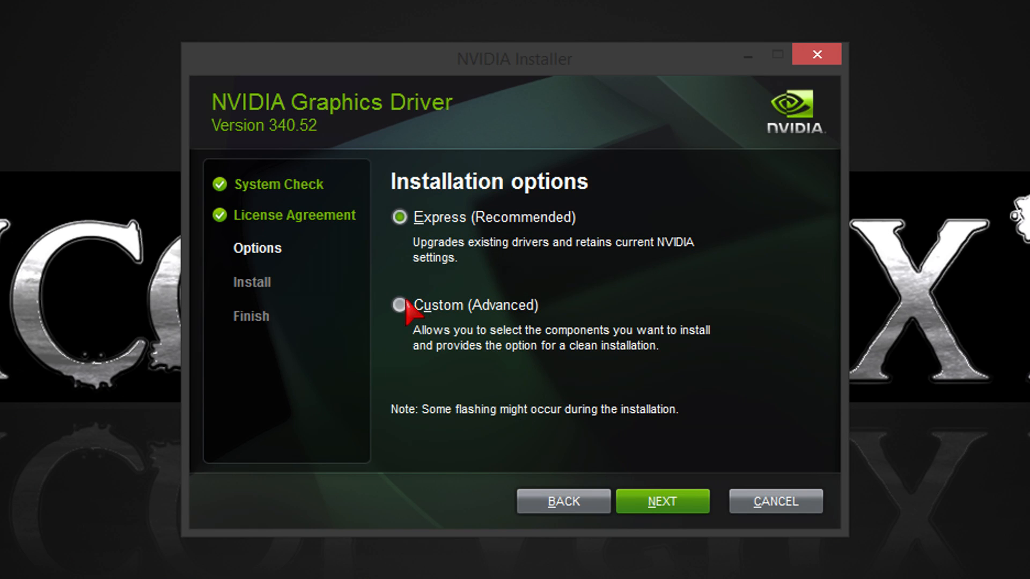
- Choose Custom (Advanced) installation with clean installation enabled and start installing
{"action": "left_click", "coordinate": [398, 306]}
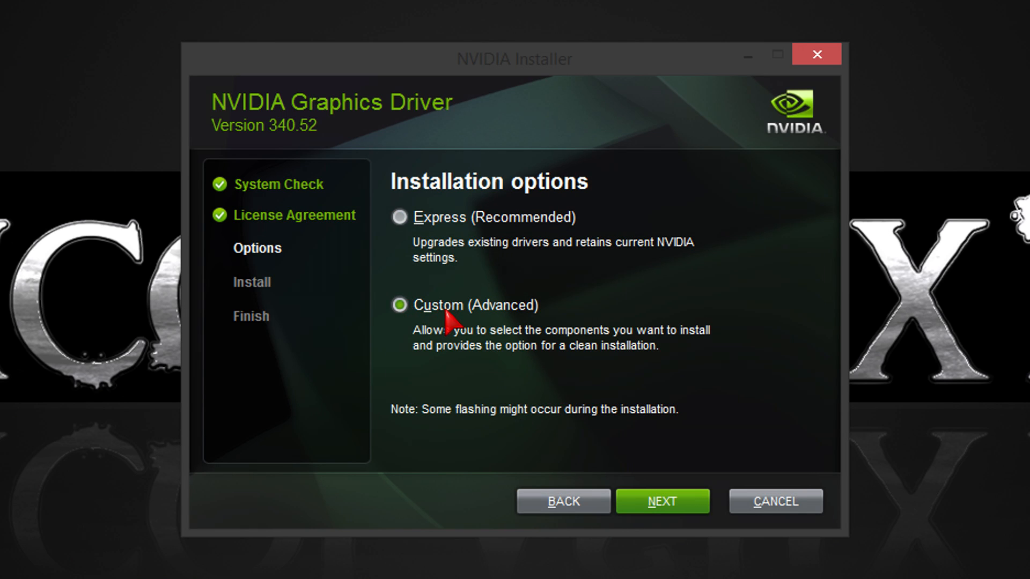
{"action": "mouse_move", "coordinate": [486, 333]}
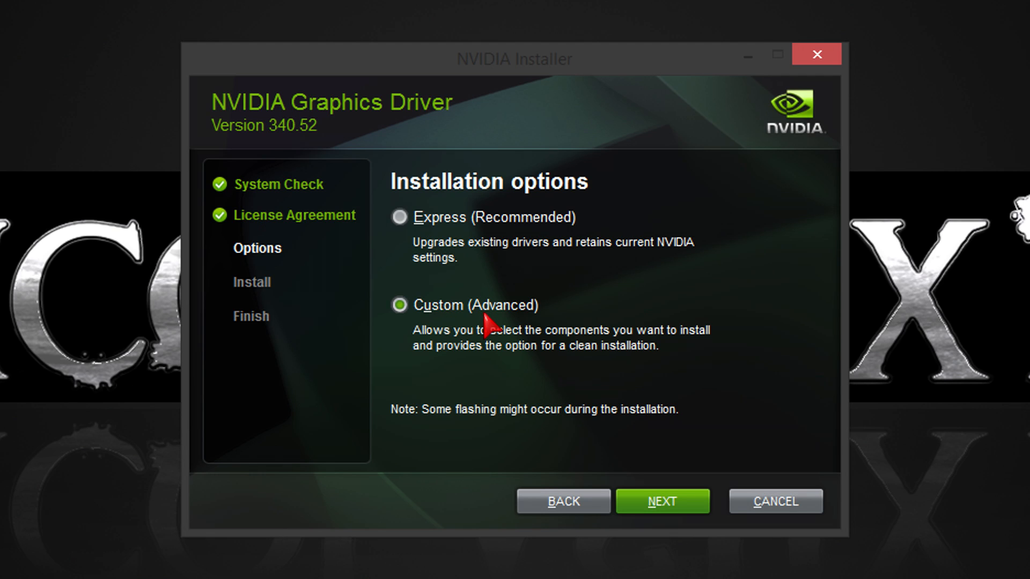
{"action": "left_click", "coordinate": [661, 501]}
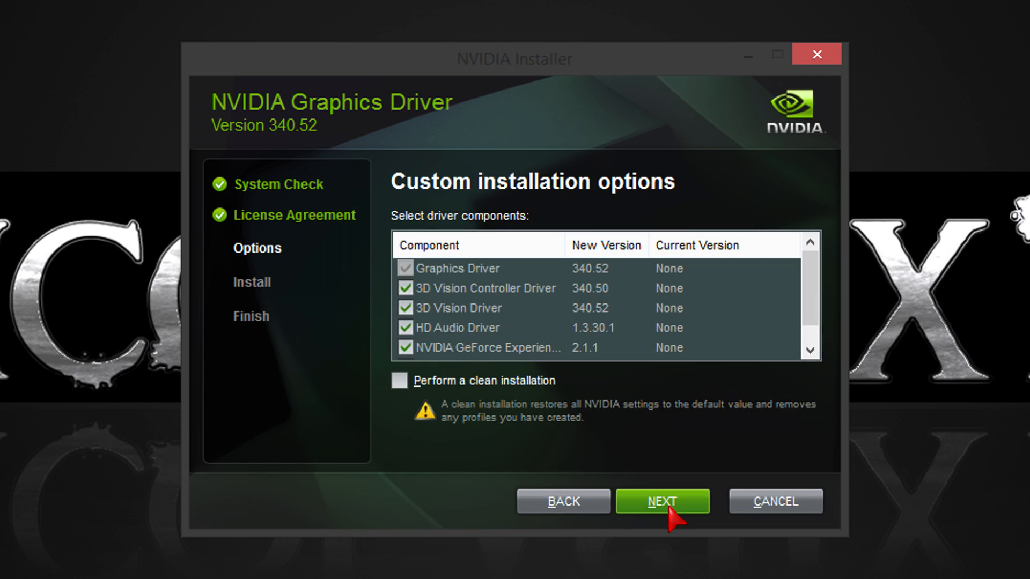
{"action": "left_click", "coordinate": [399, 381]}
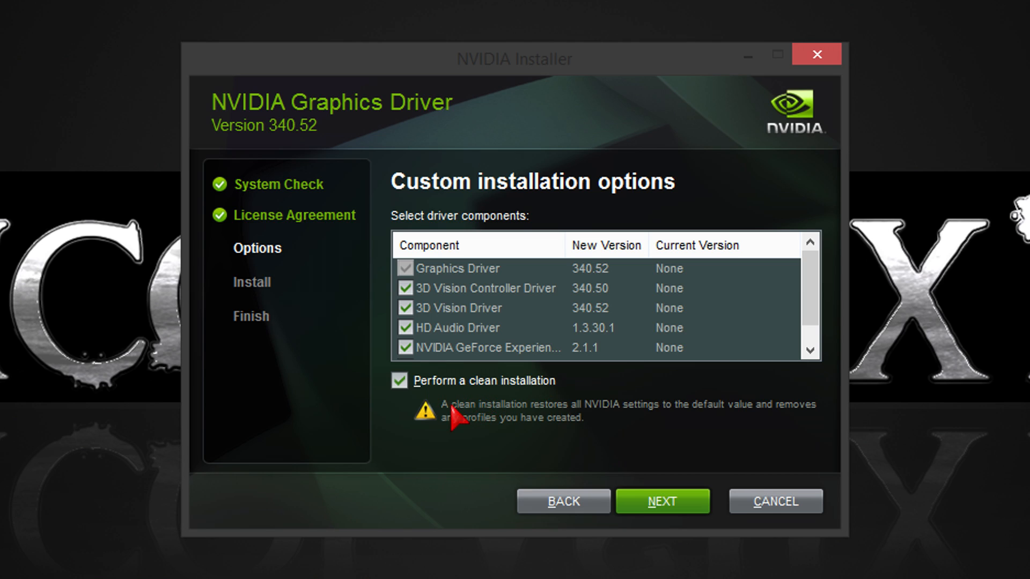
{"action": "mouse_move", "coordinate": [521, 405]}
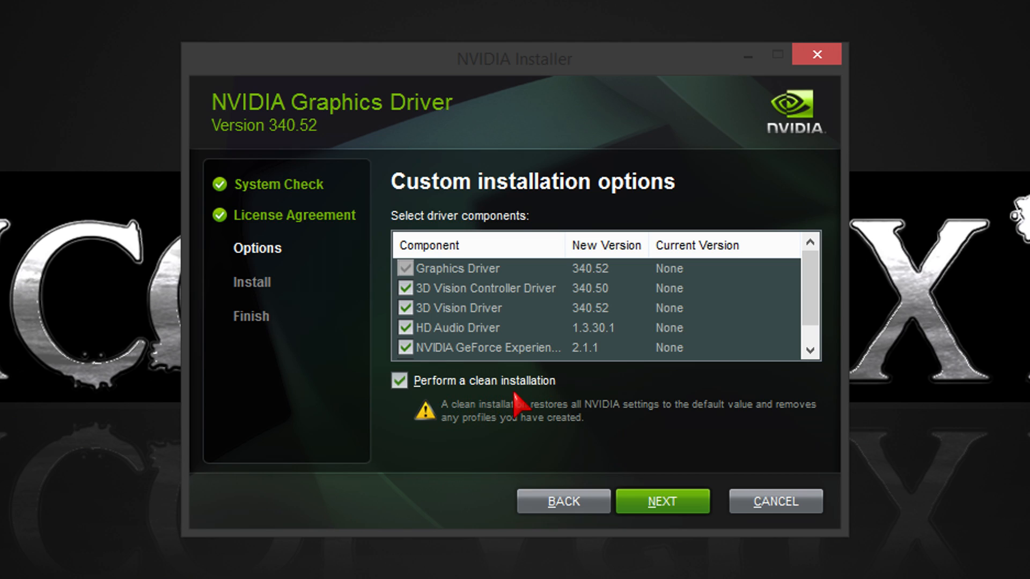
{"action": "left_click", "coordinate": [663, 501]}
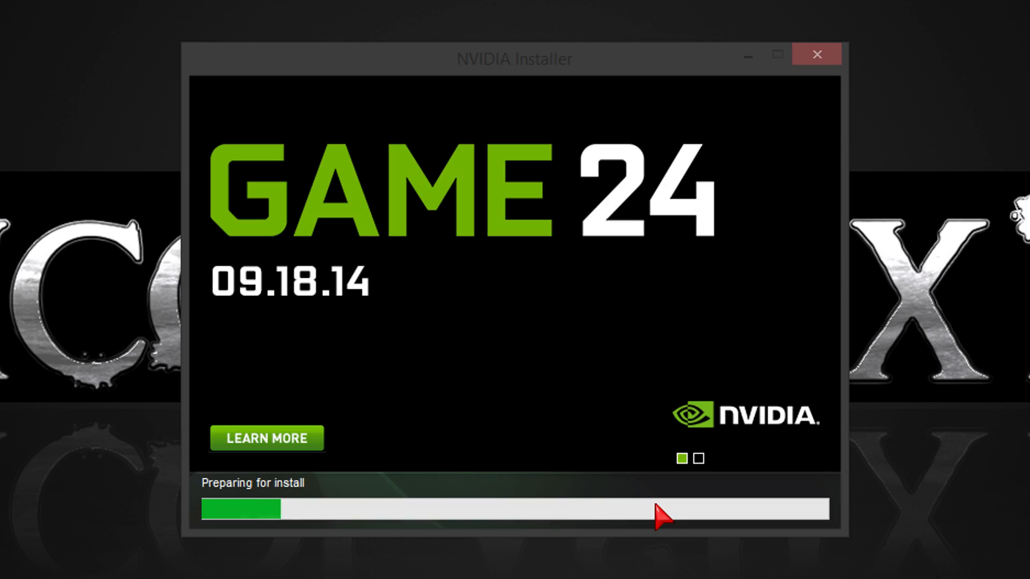
{"action": "mouse_move", "coordinate": [519, 323]}
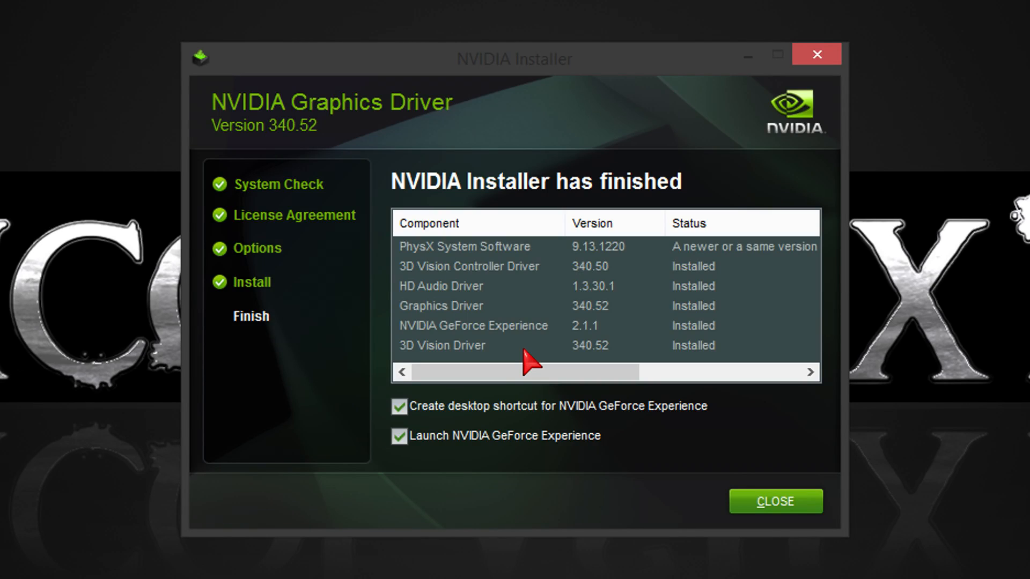
- Untick Launch NVIDIA GeForce Experience and close the finished installer
{"action": "left_click", "coordinate": [399, 447]}
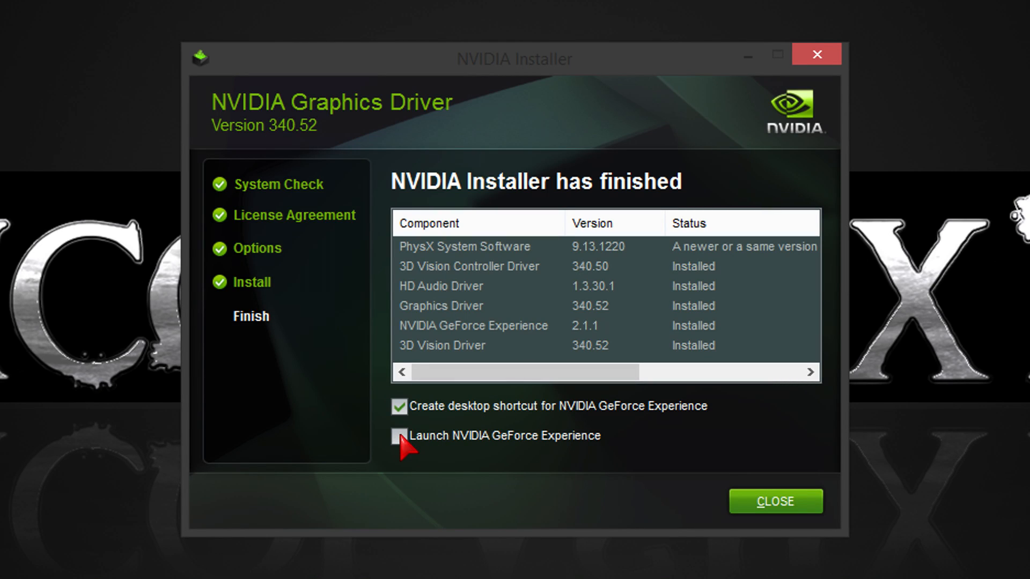
{"action": "left_click", "coordinate": [397, 408]}
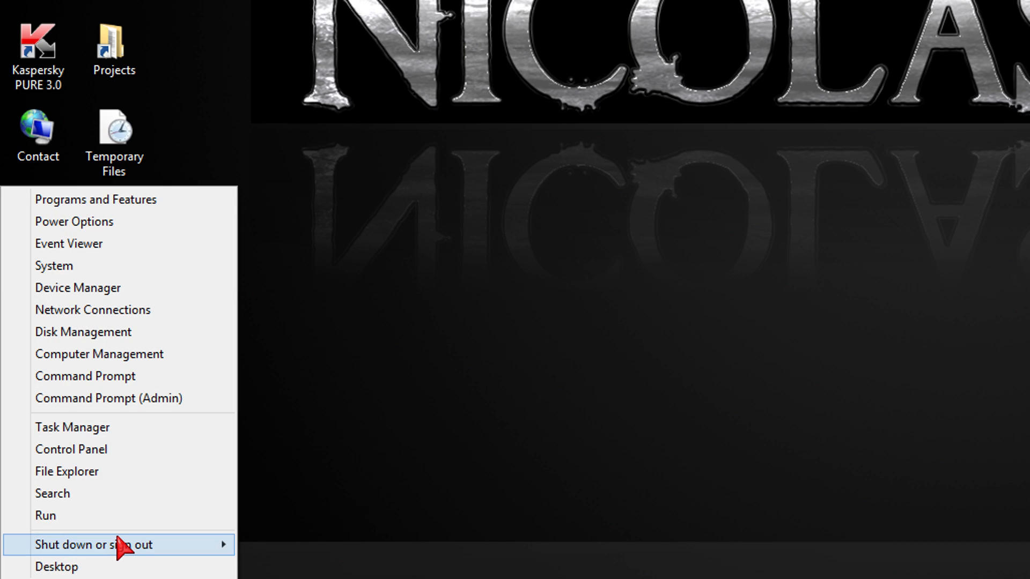
{"action": "mouse_move", "coordinate": [119, 552]}
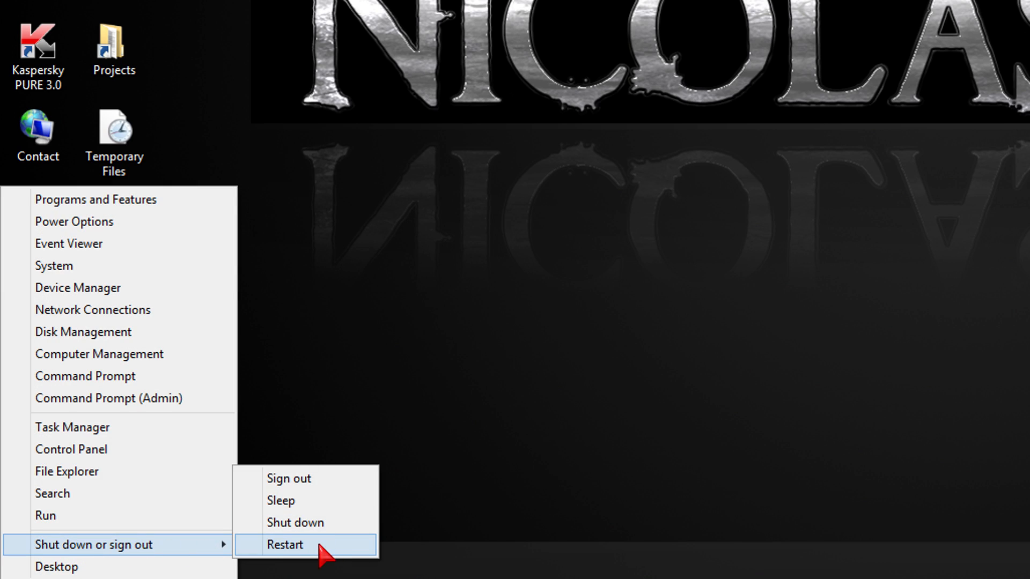